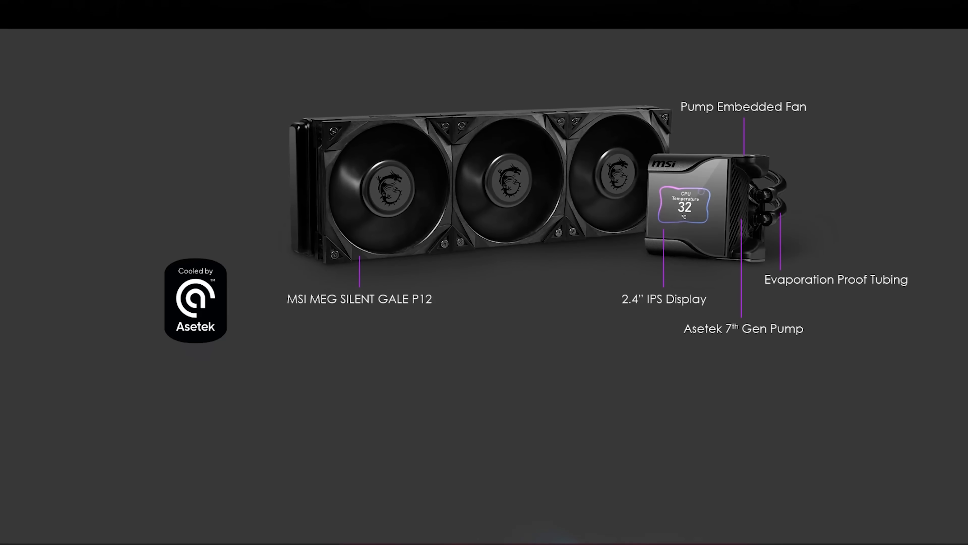
# Step: Scroll the MEG Z690 Unify page past the cooler sections to the dual 2.5G LAN networking section
pyautogui.scroll(-3)
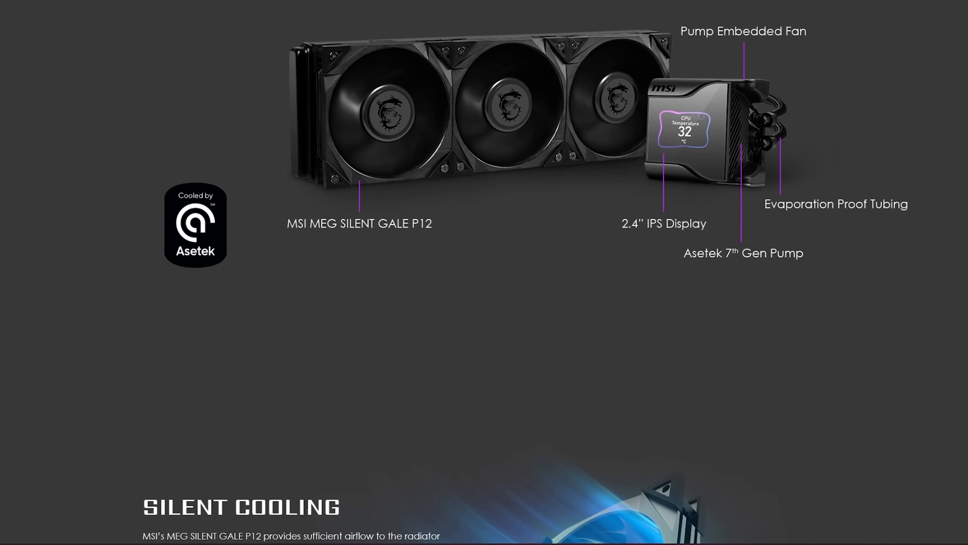
pyautogui.scroll(-3)
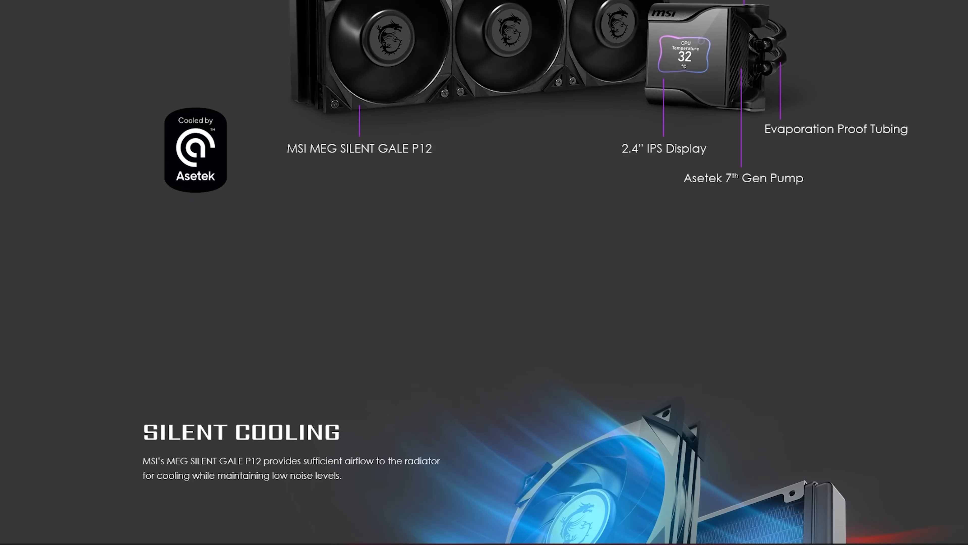
pyautogui.scroll(-3)
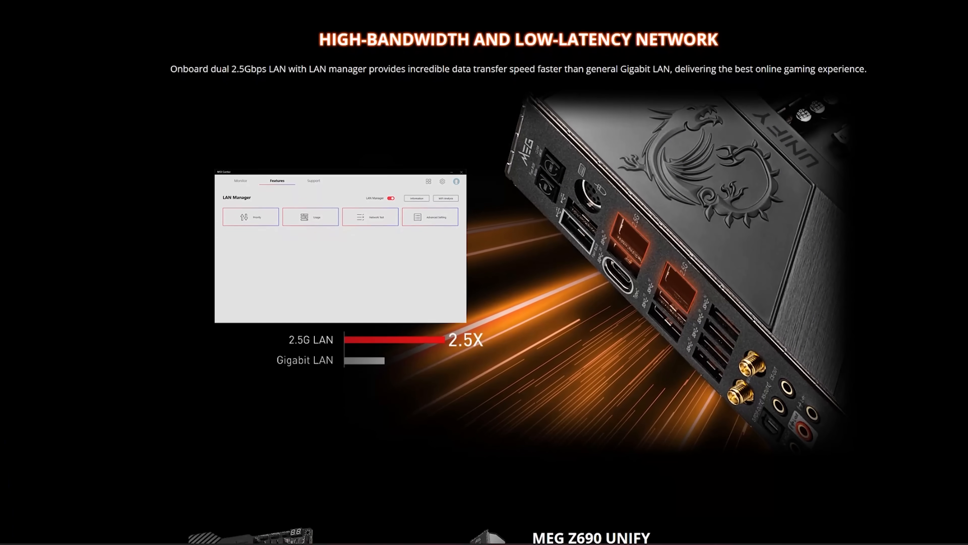
# Step: Scroll down to the Nahimic 3 audio section with its twelve sound feature tiles
pyautogui.scroll(-3)
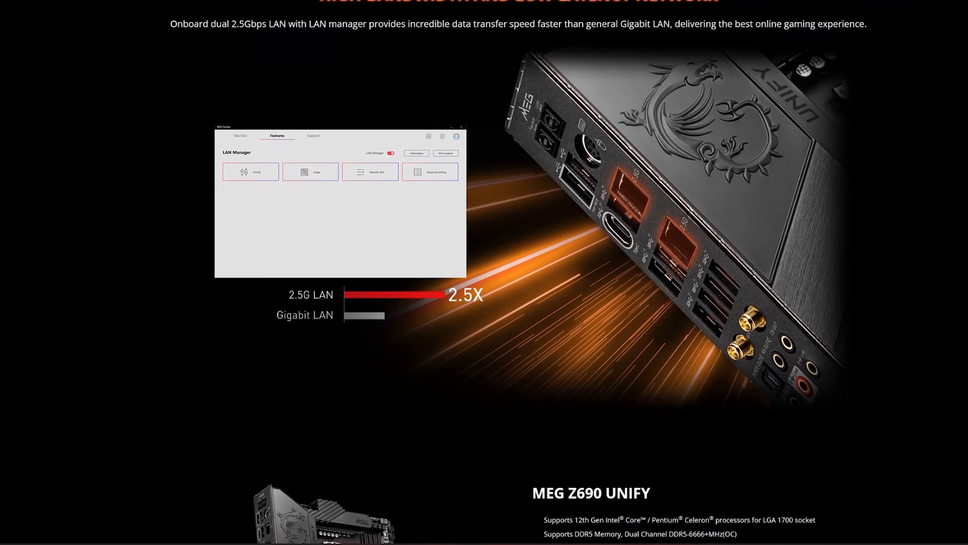
pyautogui.scroll(-3)
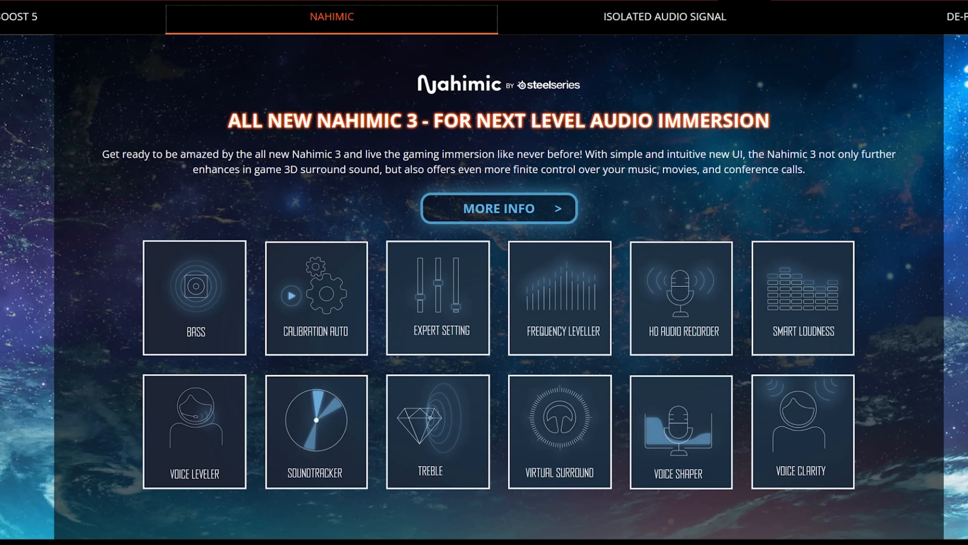
pyautogui.click(663, 16)
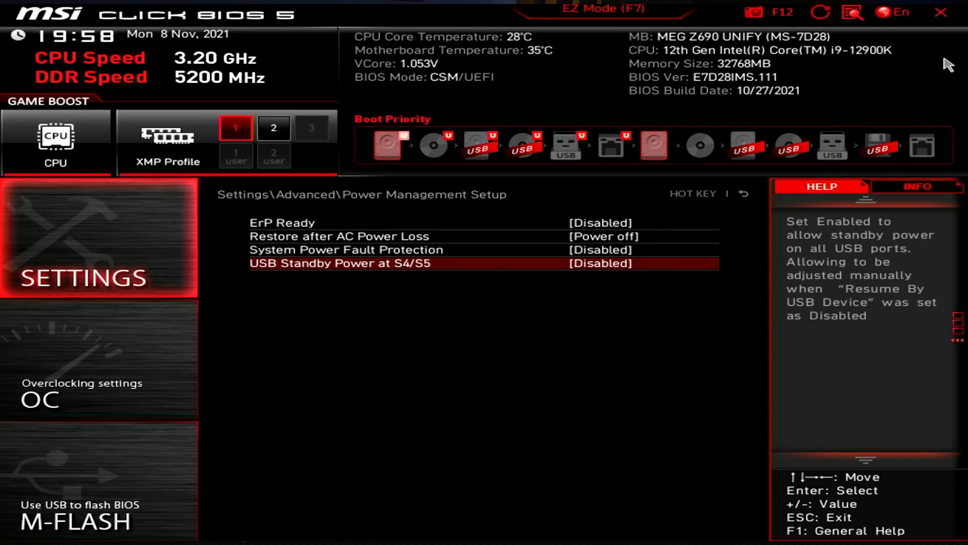
# Step: Keep BIOS CSM/UEFI Mode on CSM and run the NVMe SSD Self-Test showing the Sabrent Rocket ready
pyautogui.click(308, 303)
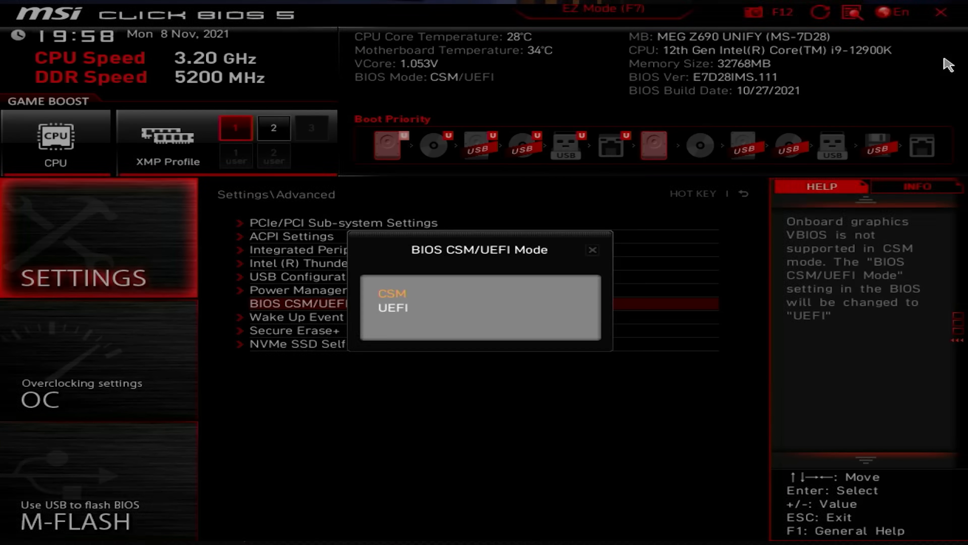
pyautogui.click(392, 294)
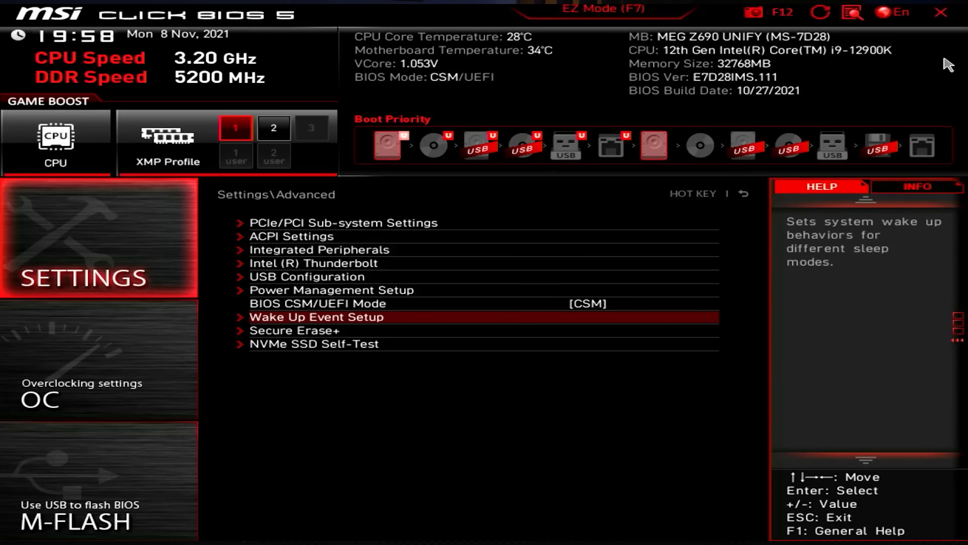
pyautogui.click(315, 344)
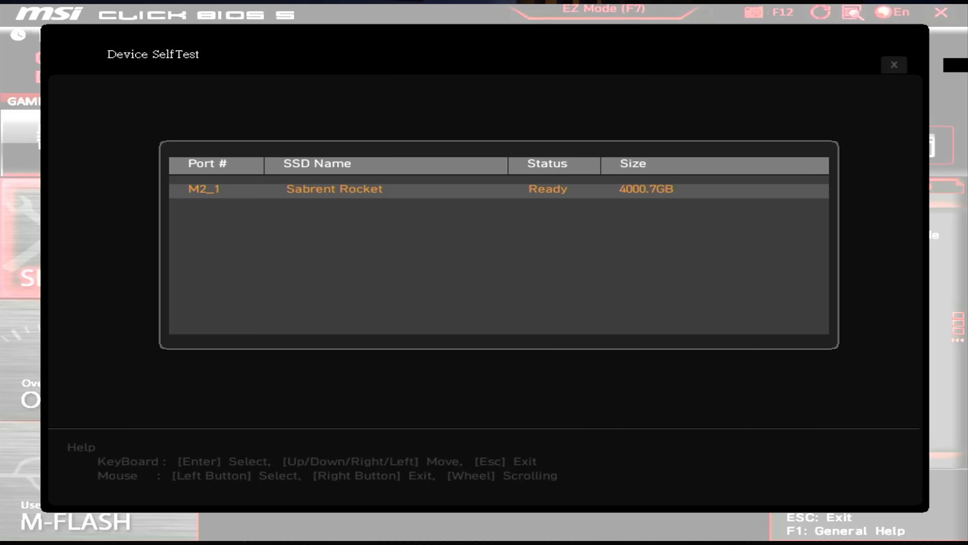
pyautogui.click(893, 66)
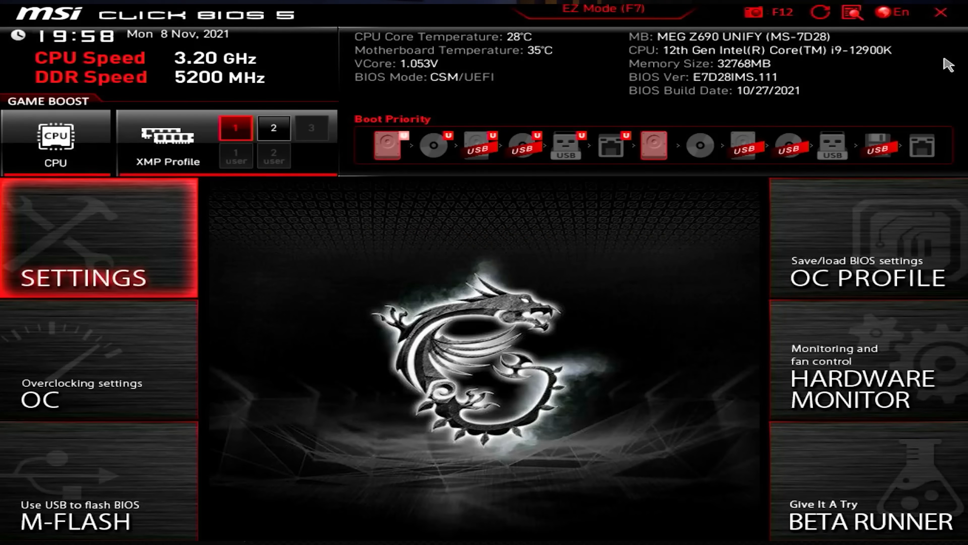
# Step: Bring up the Boot settings page with boot configuration and fixed boot order priorities
pyautogui.click(97, 239)
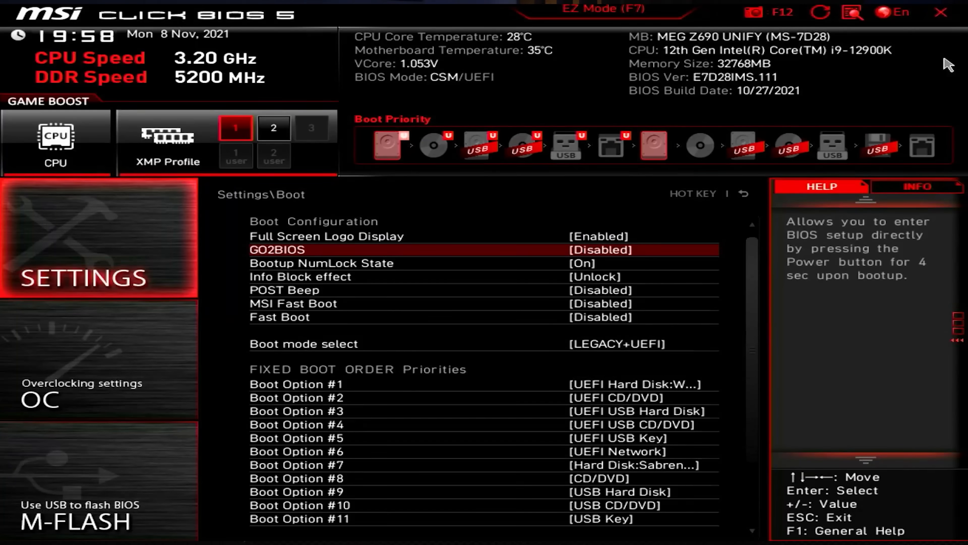
pyautogui.click(600, 250)
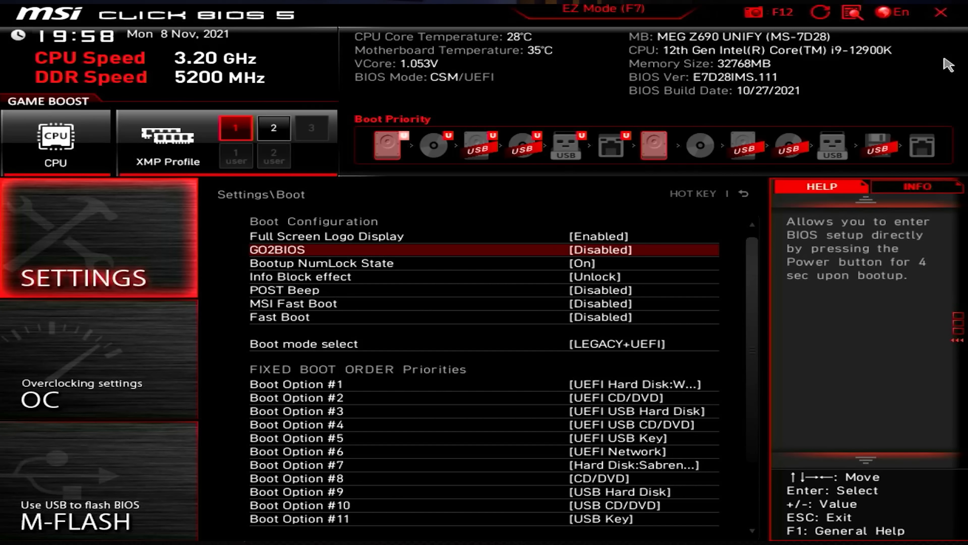
pyautogui.moveTo(420, 286)
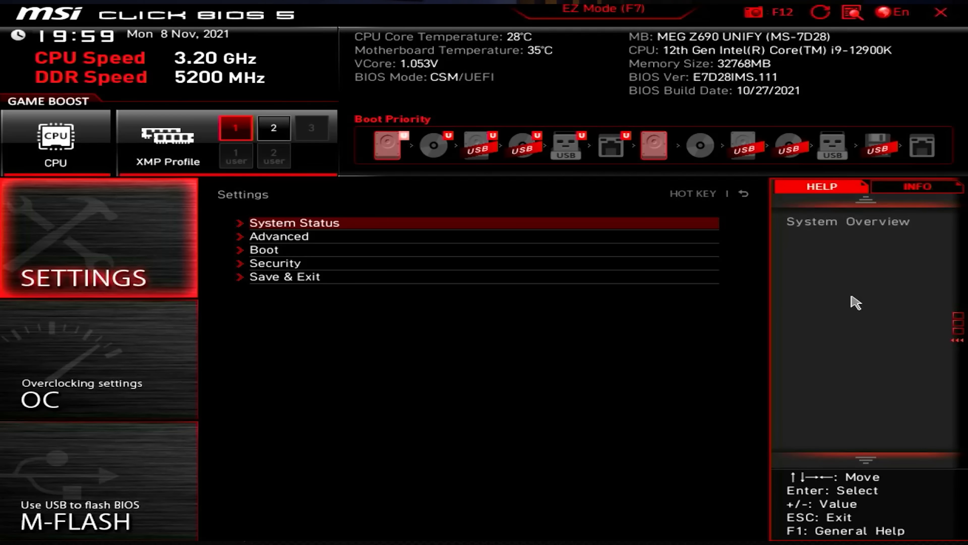
# Step: Exit the BIOS view to MSI's storage overview: four Lightning Gen 4 M.2, one M.2, six SATA
pyautogui.click(264, 250)
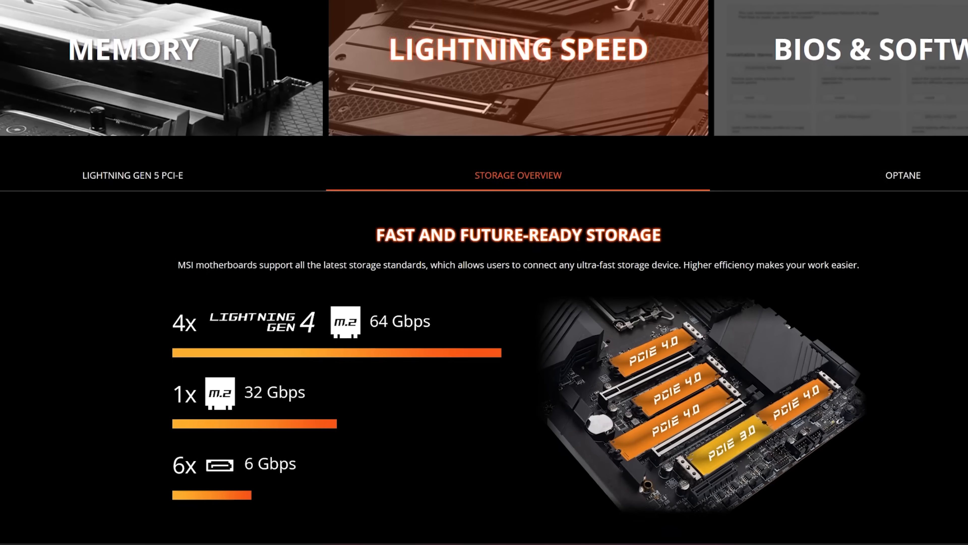
# Step: Scroll through the storage overview toward the Trenton Systems 'What Is Intel VROC?' article
pyautogui.scroll(-3)
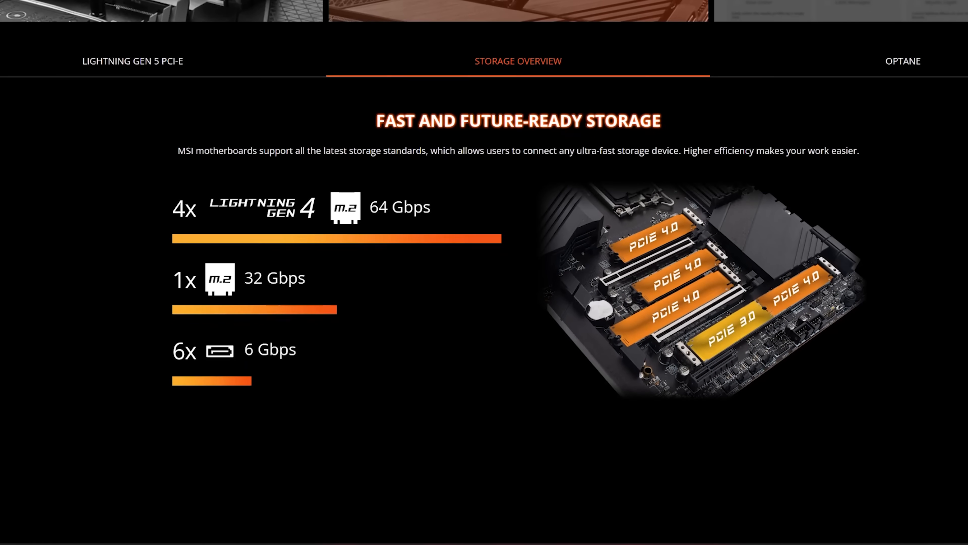
pyautogui.scroll(-3)
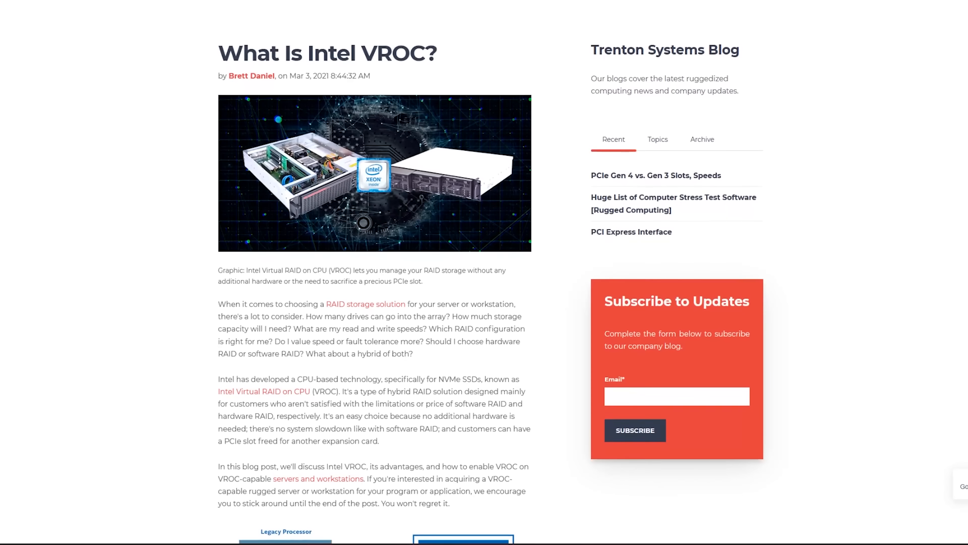
pyautogui.scroll(-3)
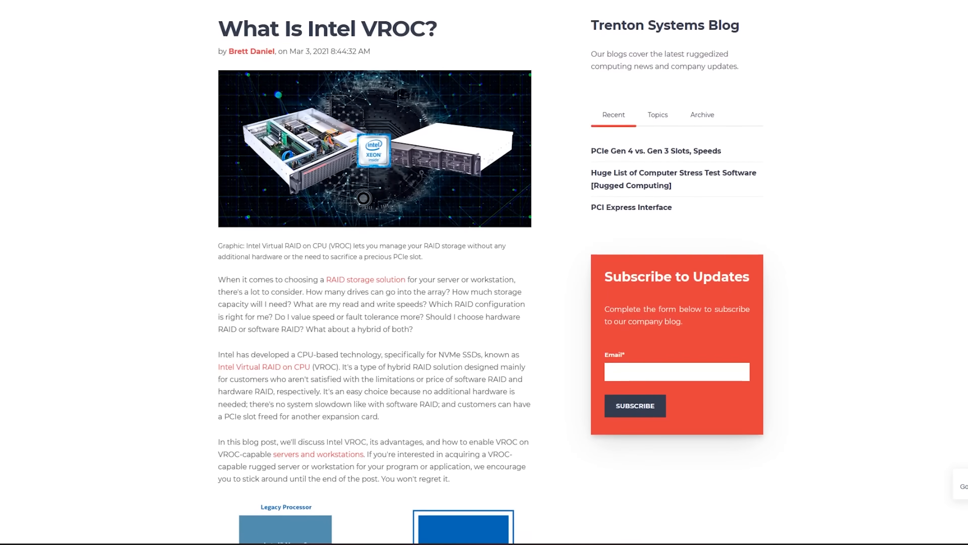
pyautogui.scroll(-3)
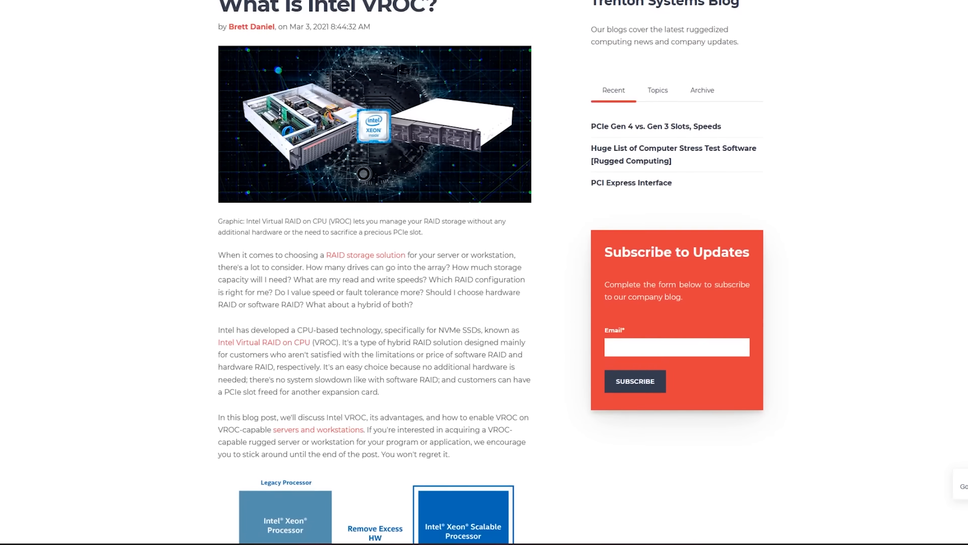
pyautogui.scroll(-3)
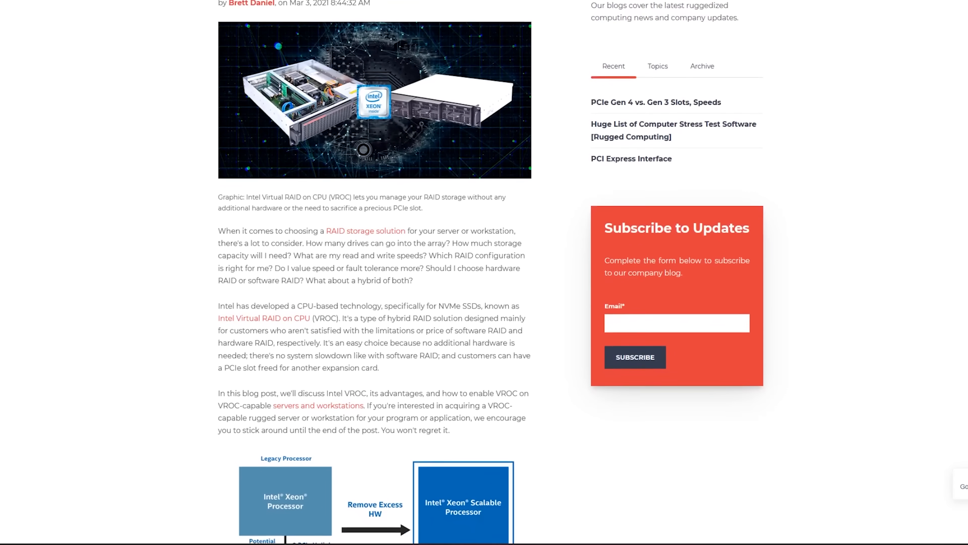